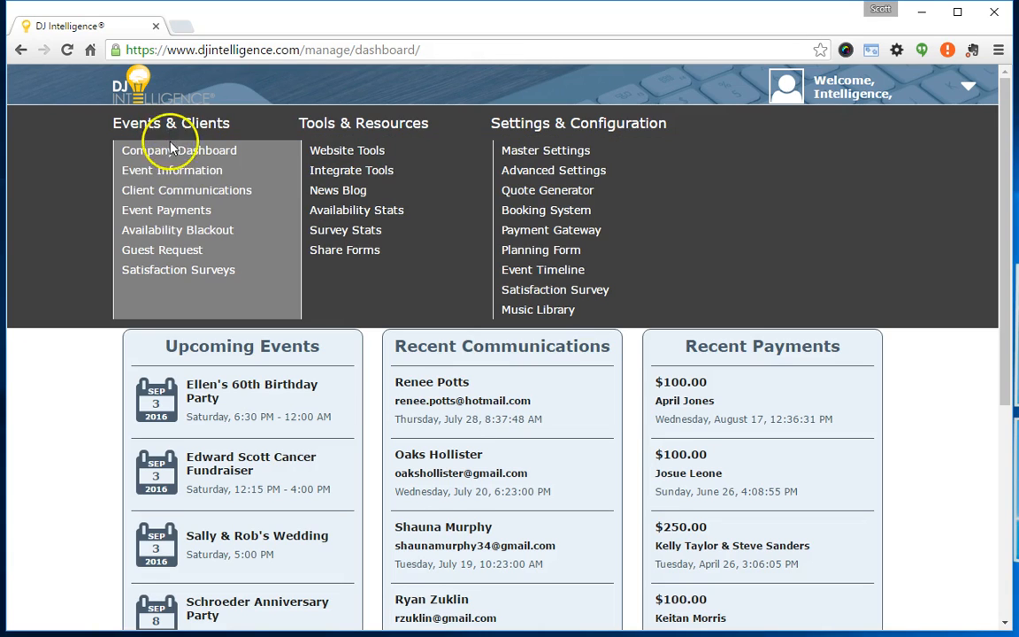
- Go to the Event Information page listing upcoming events
click(172, 170)
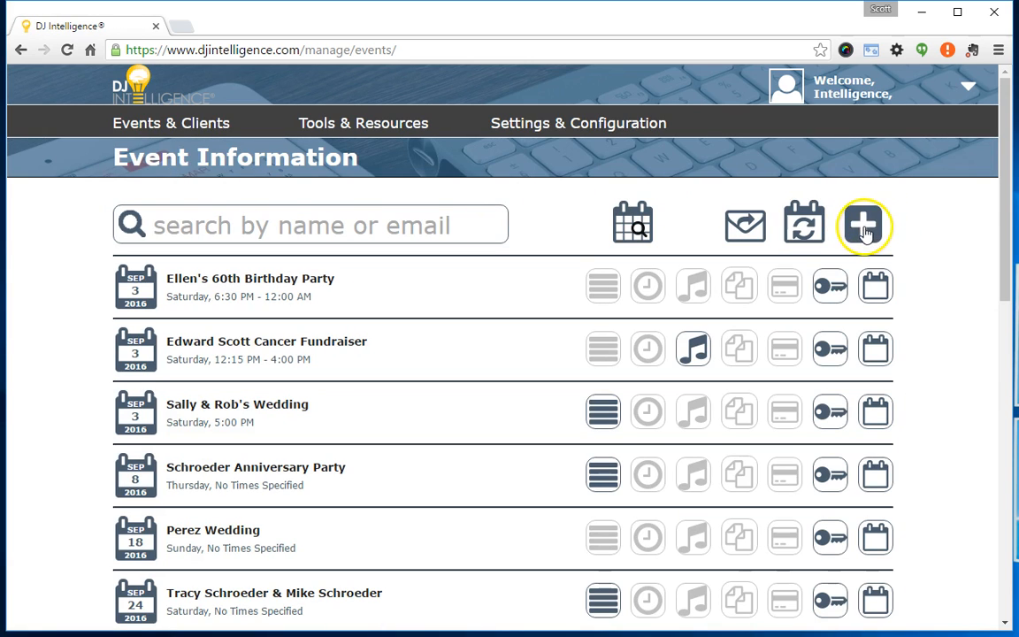
- Create a new event named Doe/Smith Wedding dated Saturday, September 3, 2016
click(863, 225)
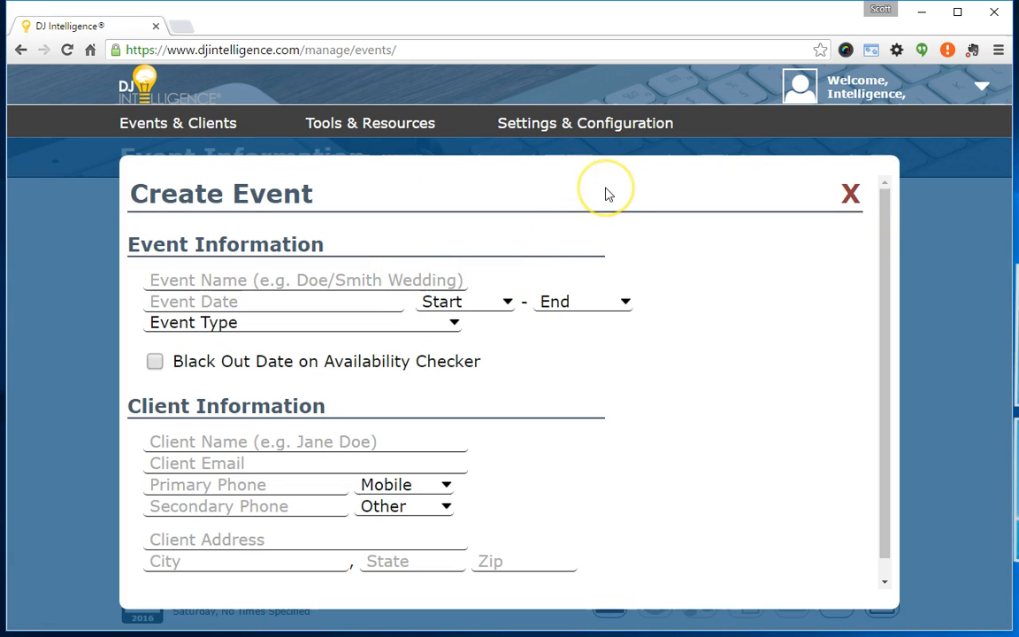
text(Doe/Smit)
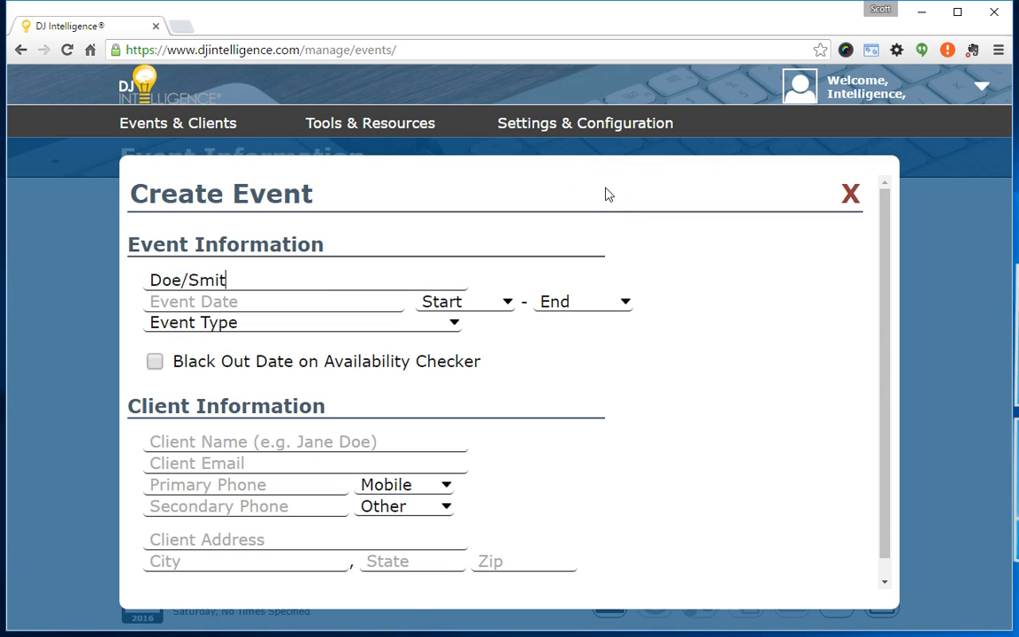
click(273, 300)
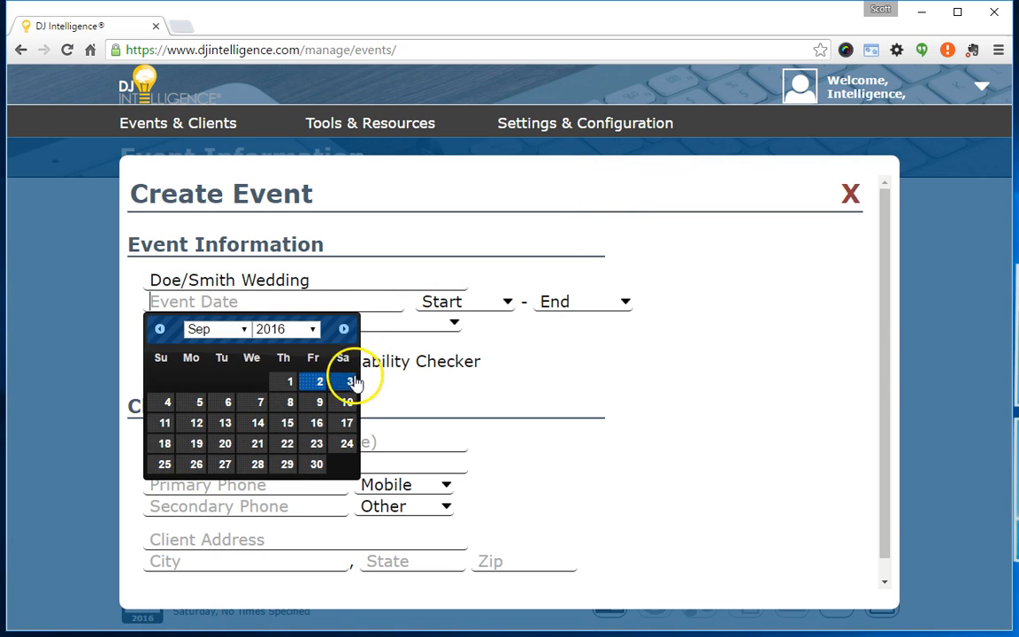
click(352, 382)
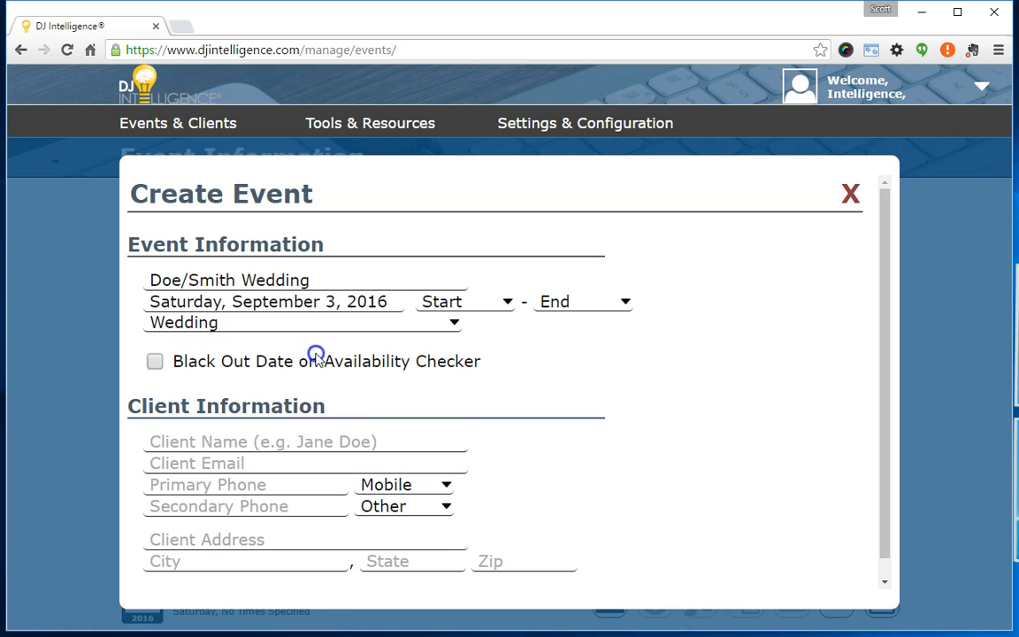
- Enter client Jane Doe with her email and save the Doe/Smith Wedding event
text(Jane Doe)
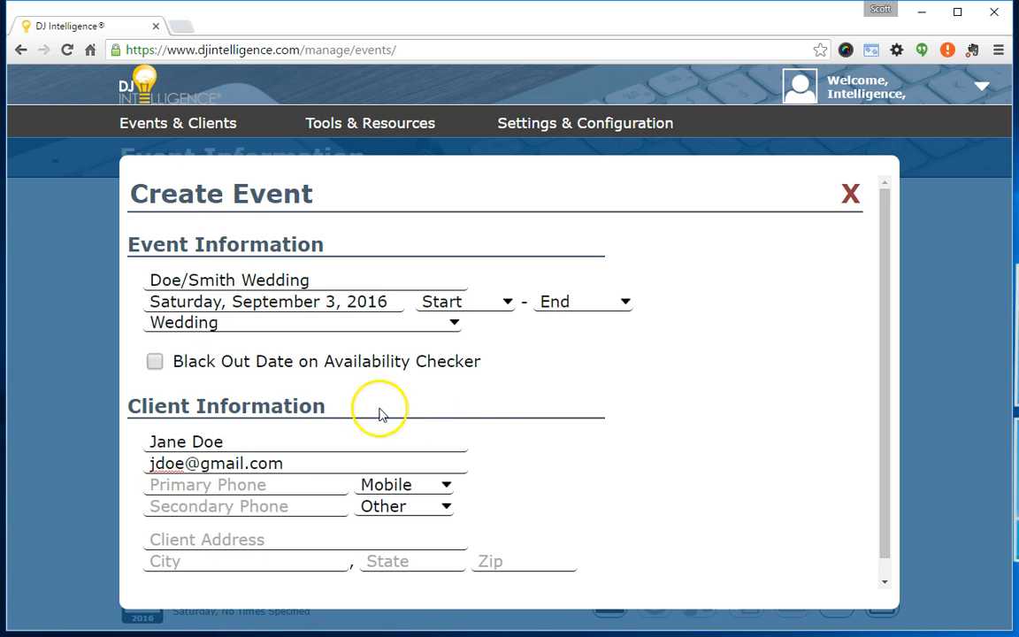
scroll(down, 3)
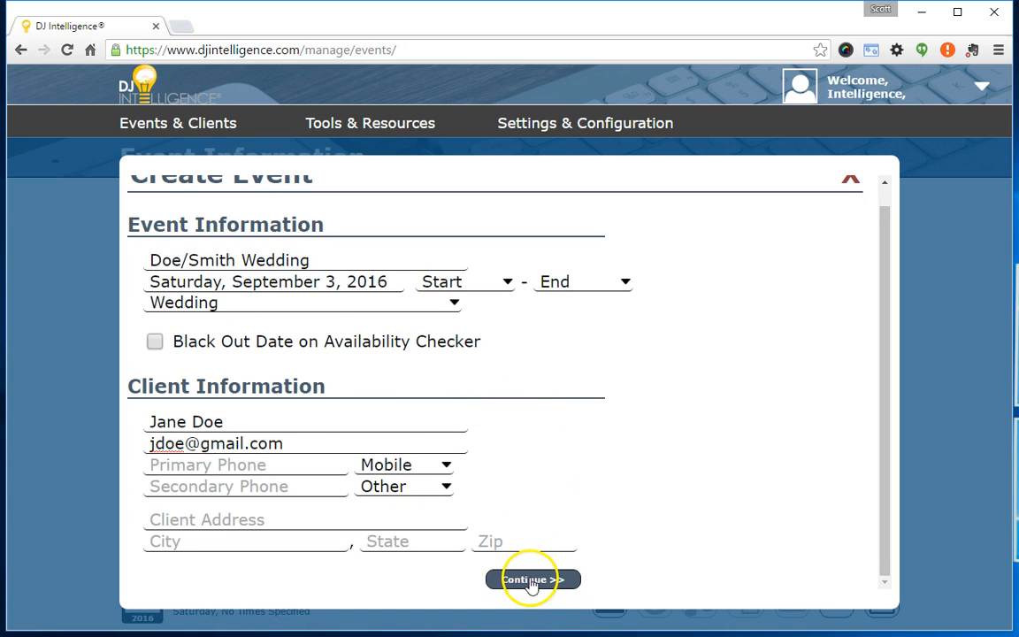
click(530, 581)
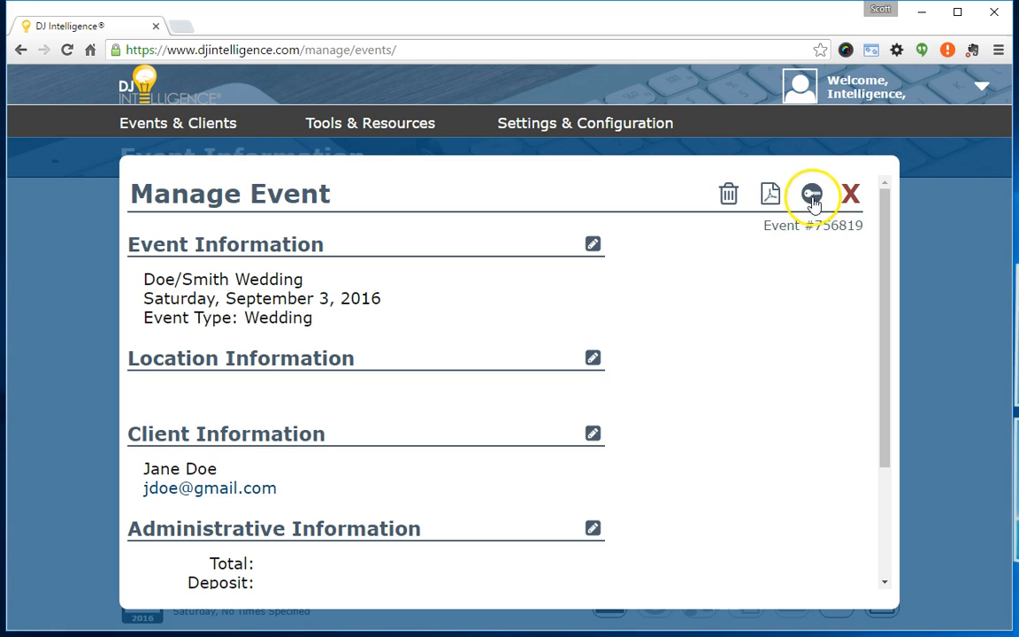
mouse_move(810, 193)
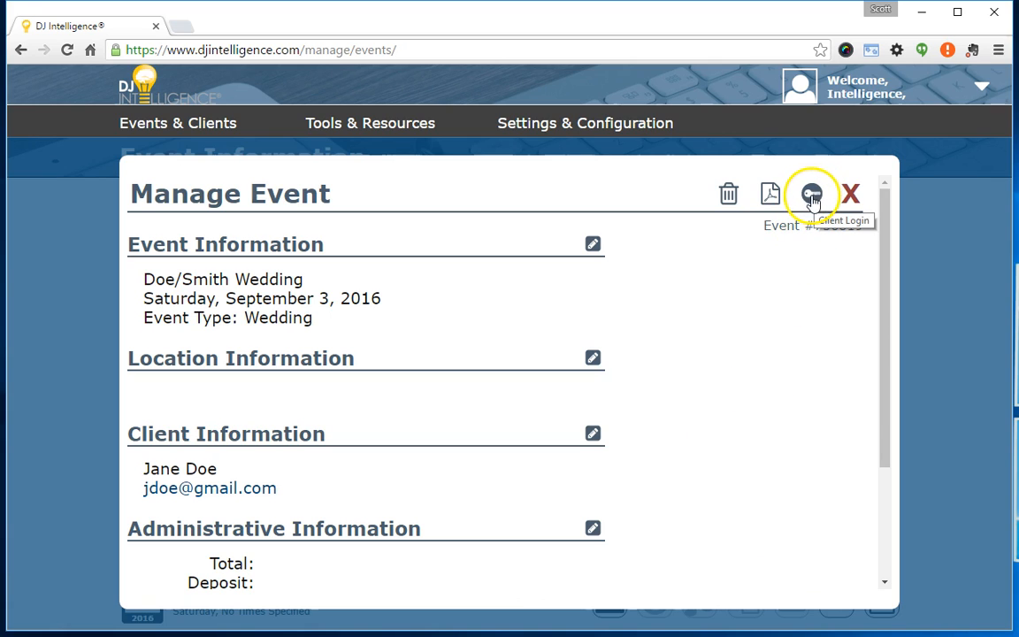
click(810, 193)
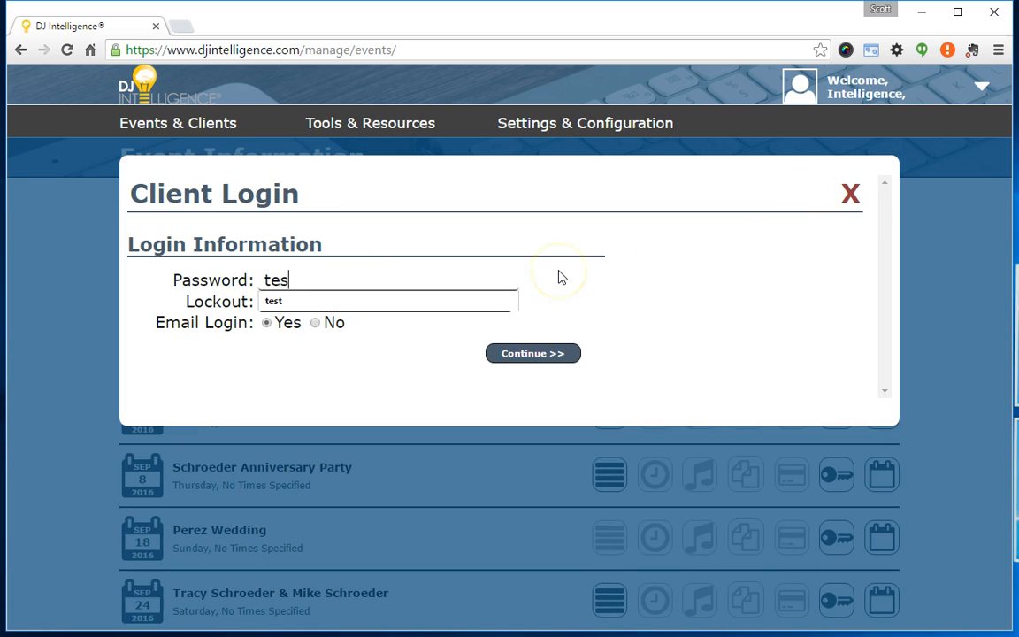
click(390, 301)
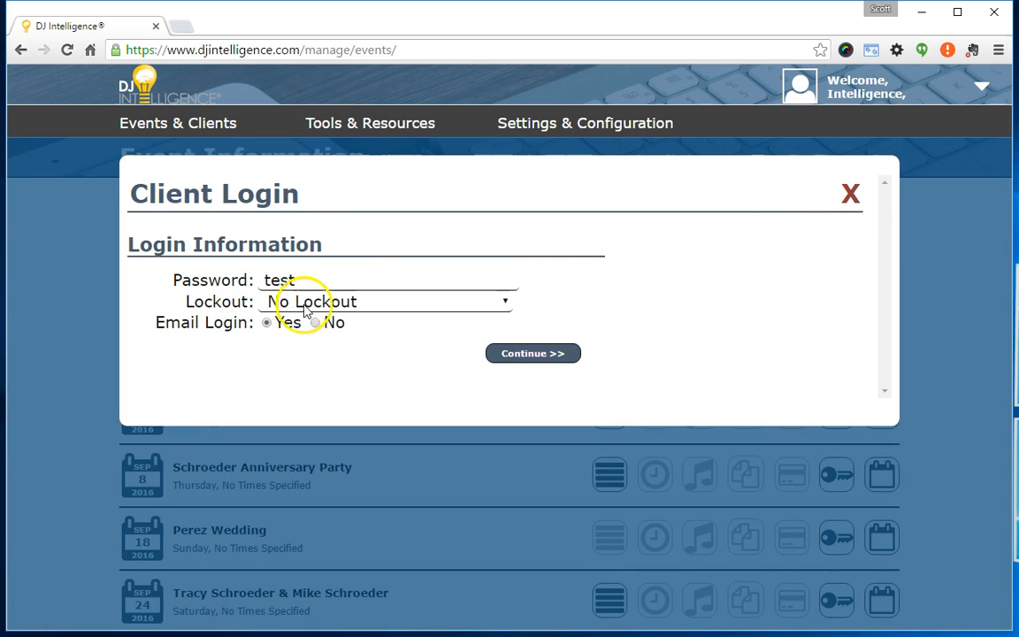
mouse_move(213, 322)
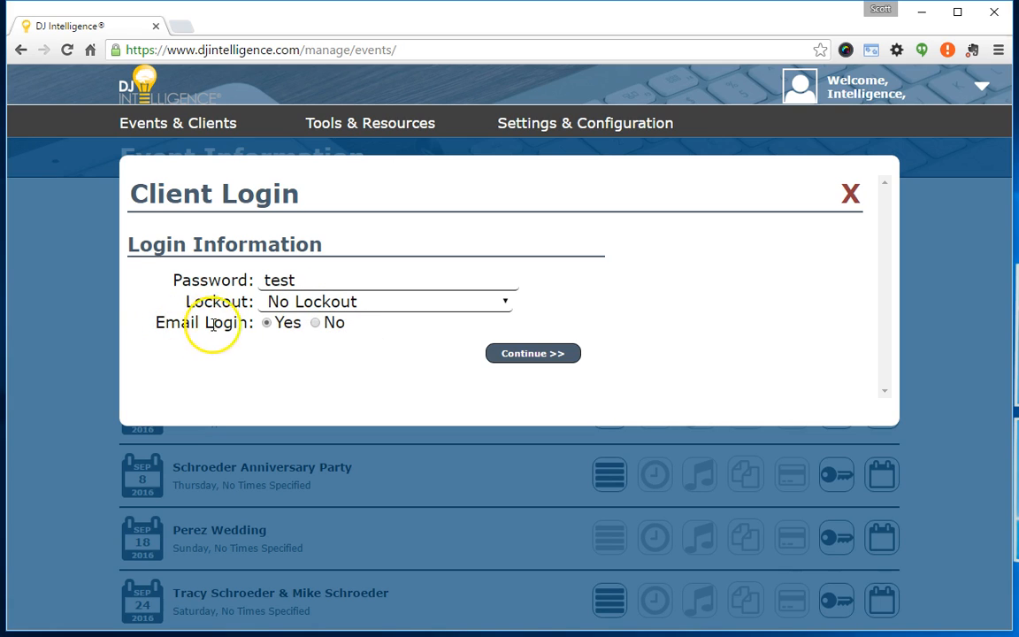
mouse_move(372, 345)
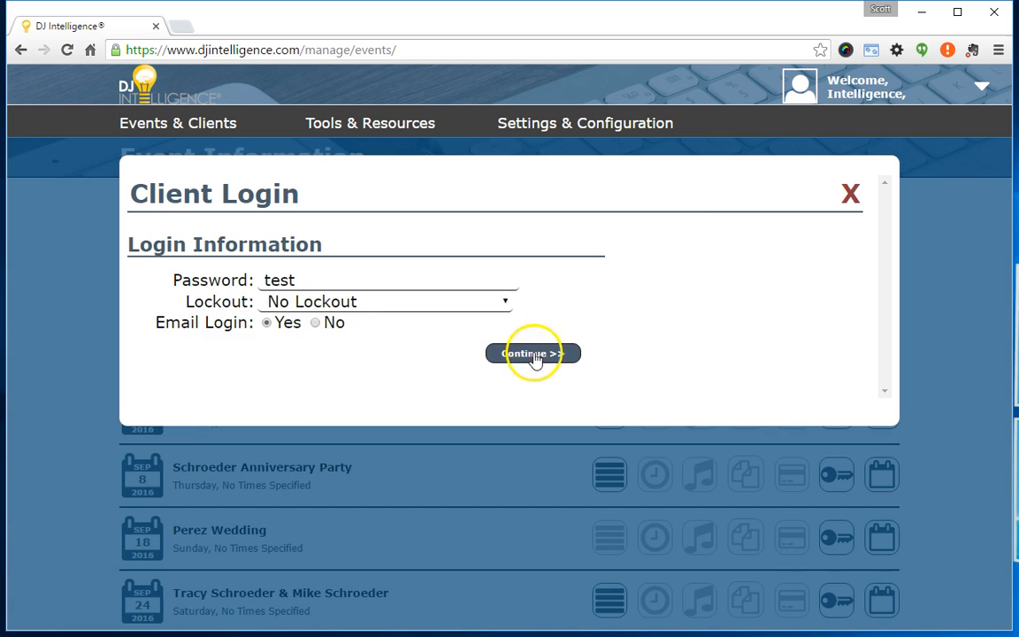
- Save the login and enable the Wedding planning form and Wedding event timeline
click(532, 354)
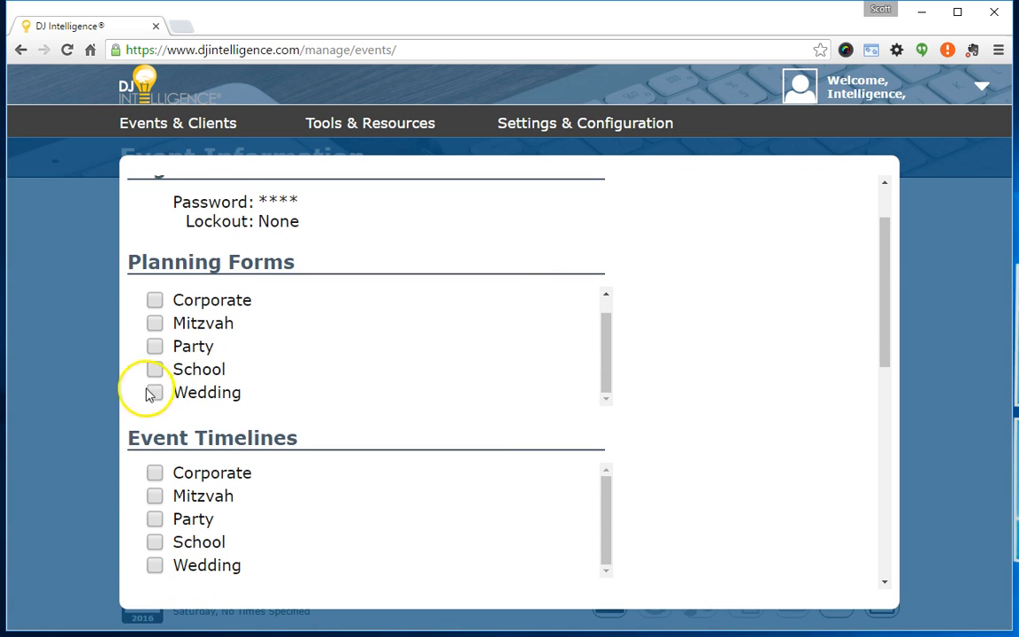
click(156, 393)
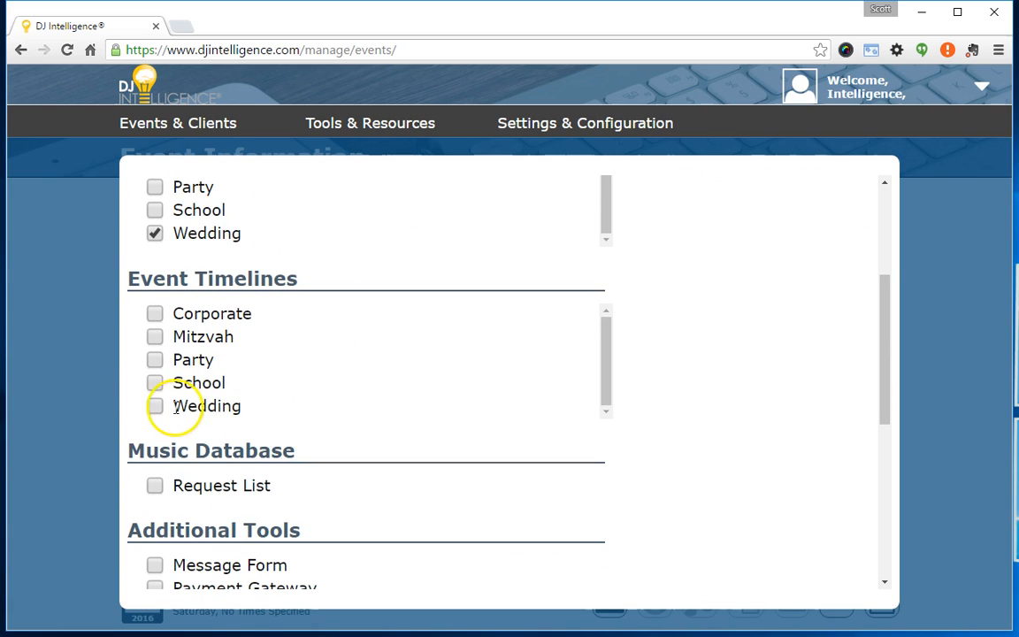
click(155, 485)
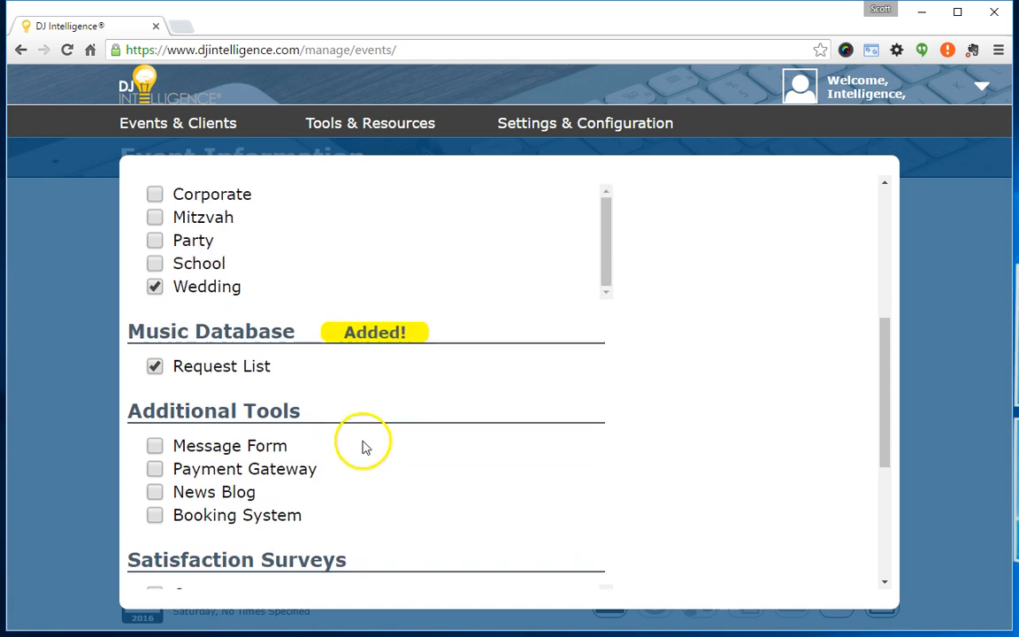
- Close the client login window for the Doe/Smith Wedding
scroll(up, 3)
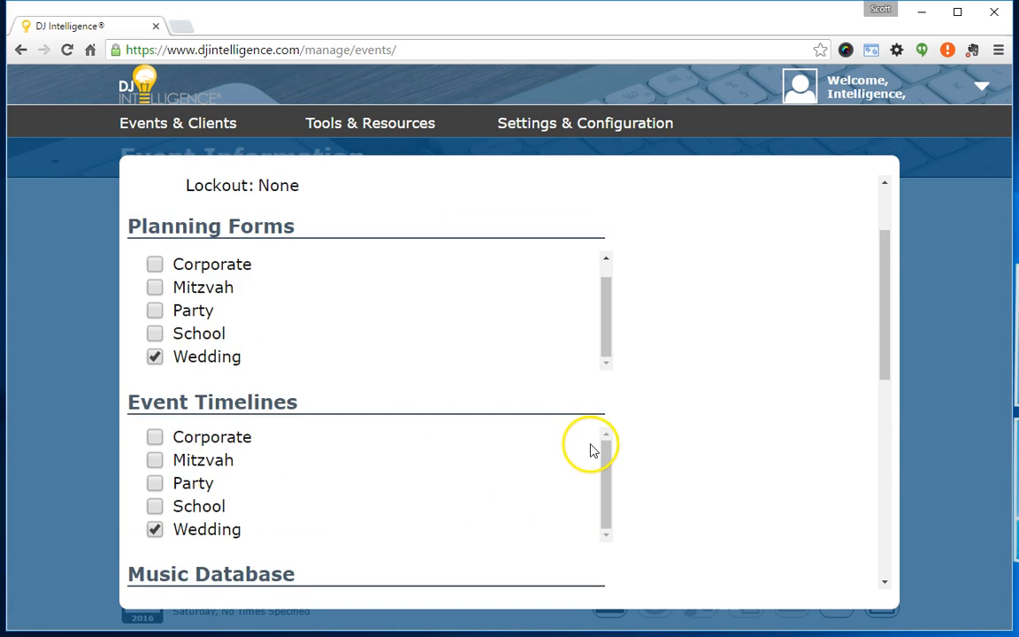
scroll(up, 3)
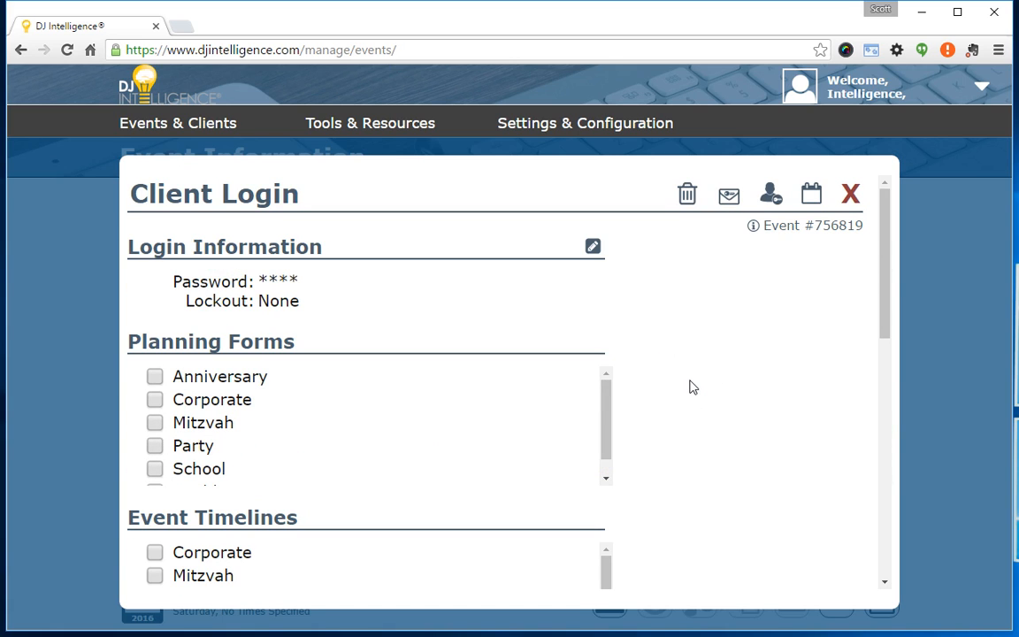
click(849, 193)
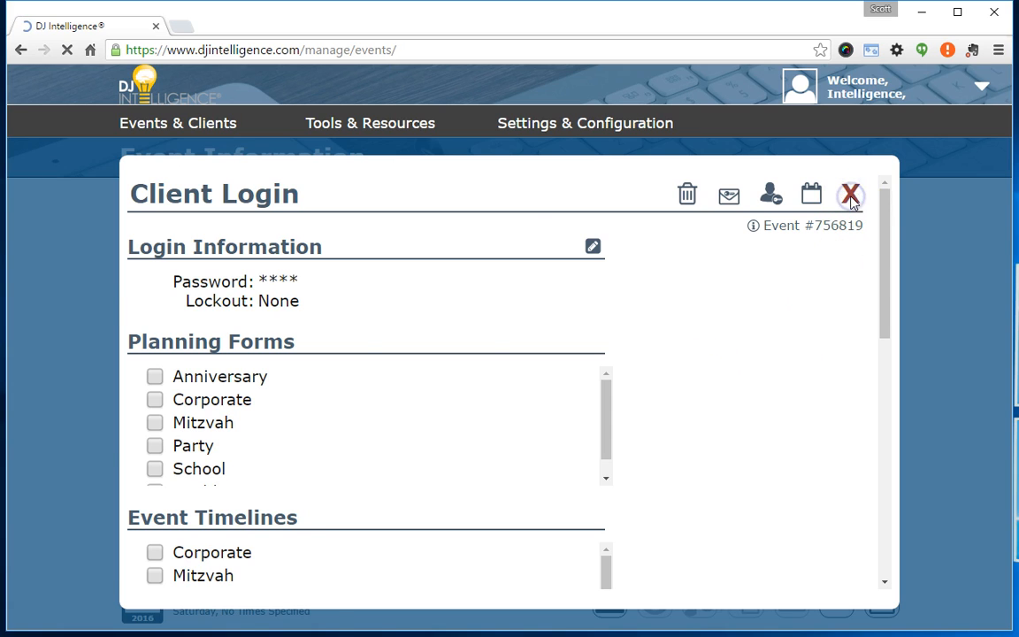